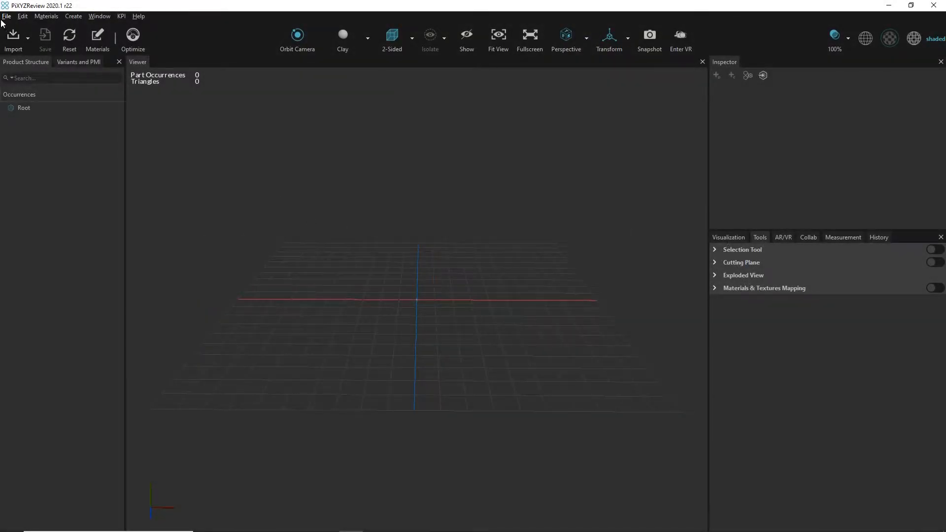
- Import the Lexus demo .pxz scene into the viewer and confirm loading
left_click(13, 38)
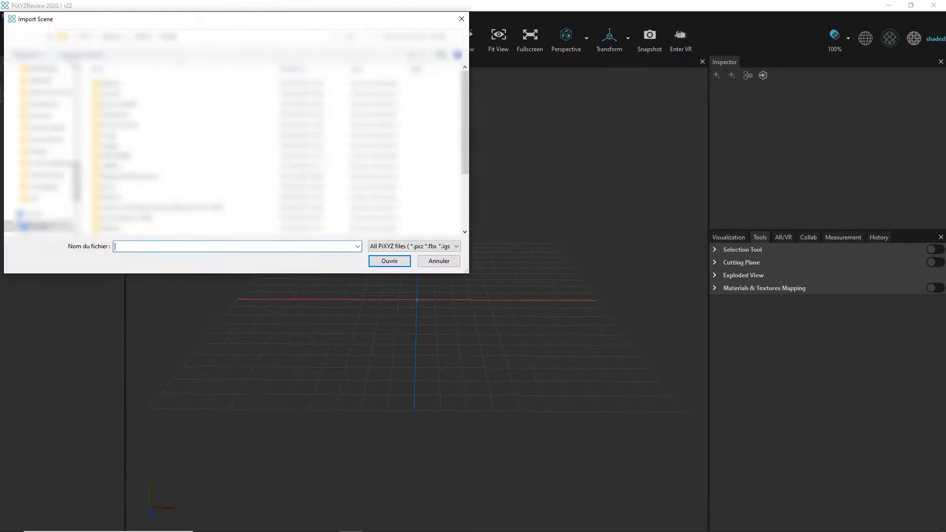
left_click(40, 130)
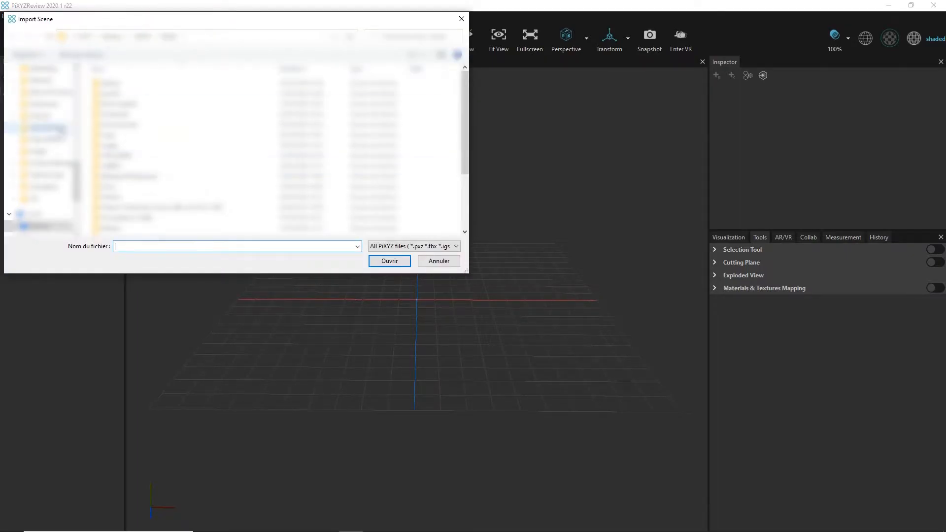
left_click(389, 261)
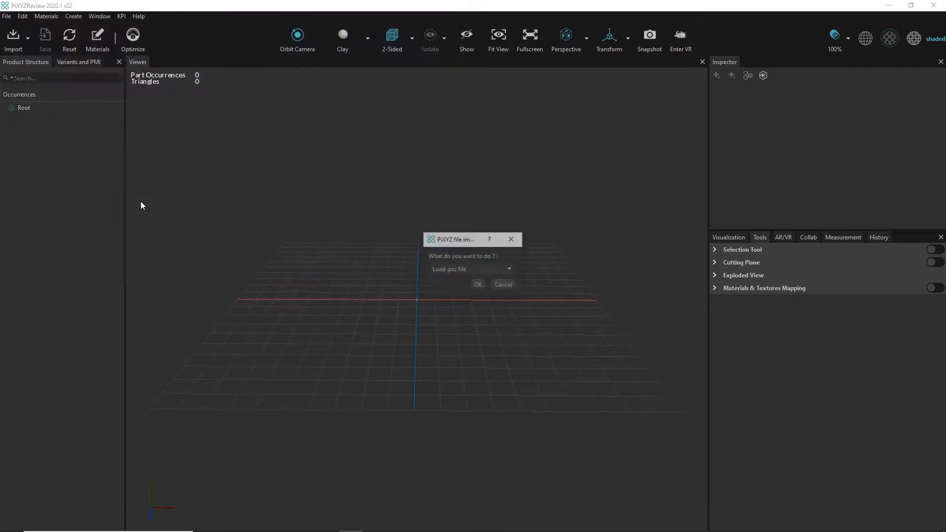
left_click(477, 285)
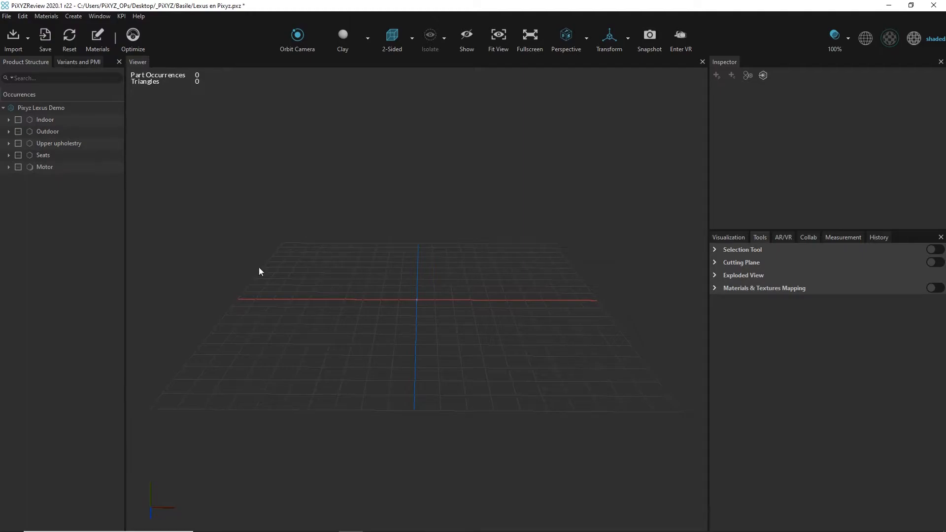
mouse_move(394, 372)
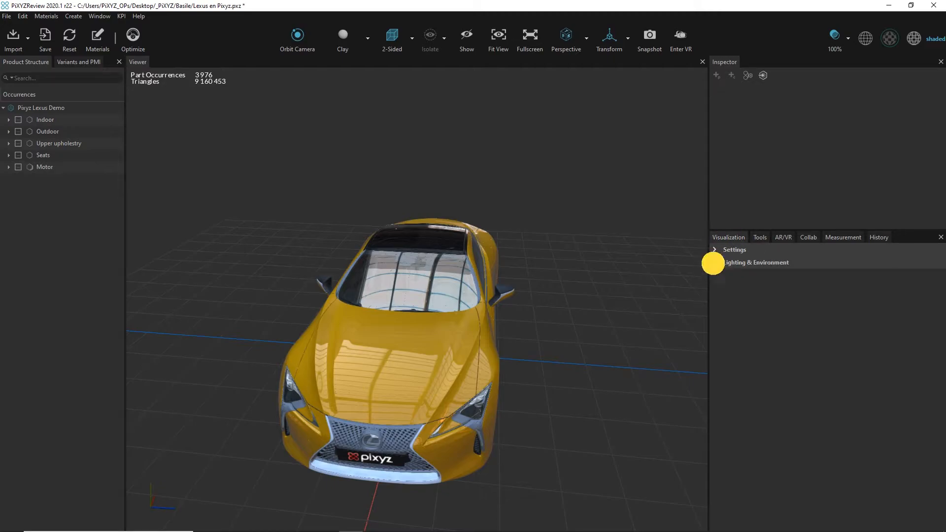
- Expand Lighting & Environment and set the environment map to Custom to browse for an HDR
left_click(756, 262)
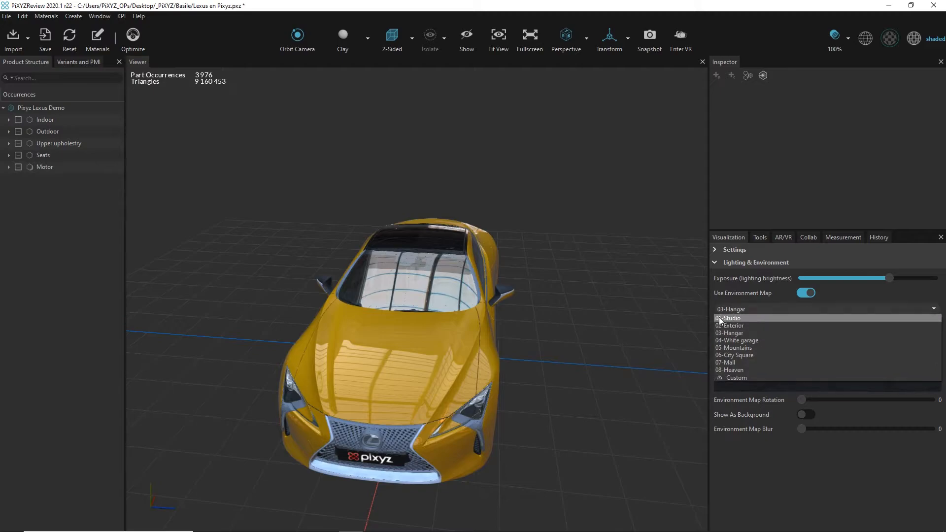
mouse_move(747, 370)
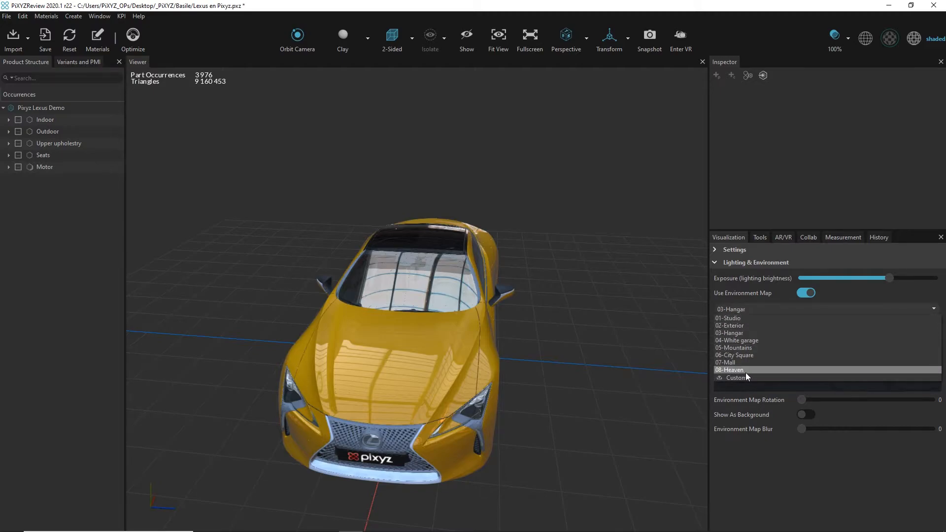
left_click(729, 333)
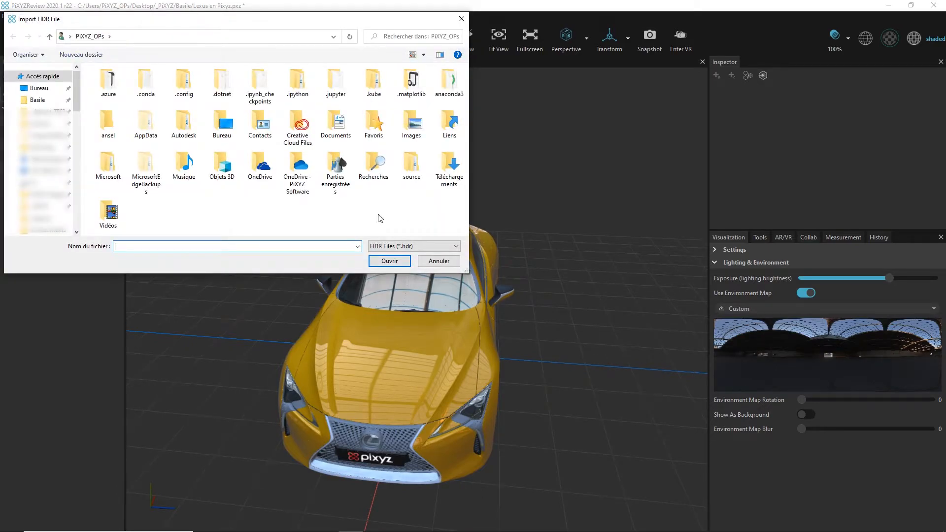
mouse_move(108, 123)
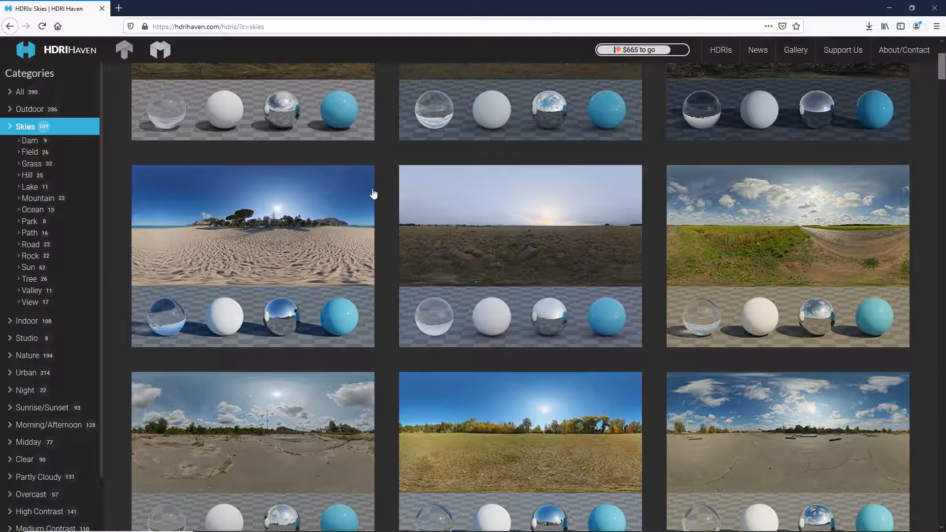
scroll("up", 3)
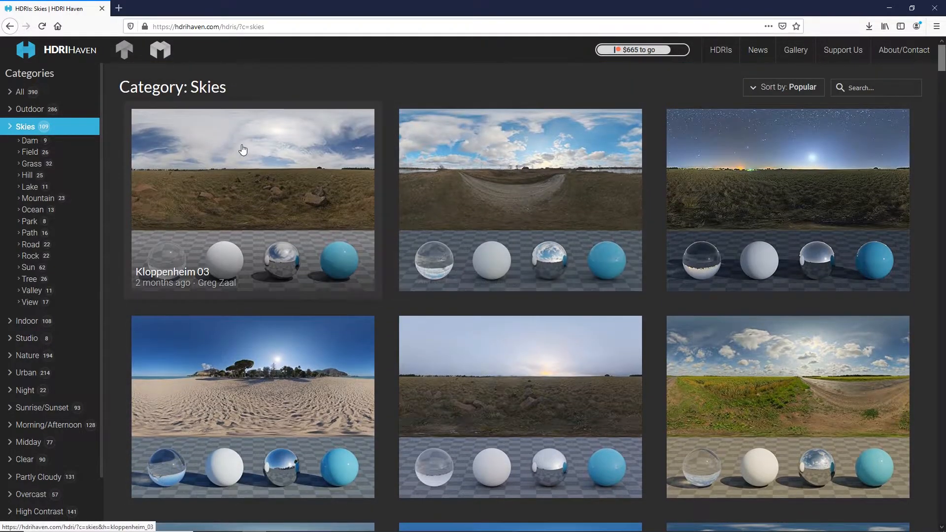
mouse_move(91, 62)
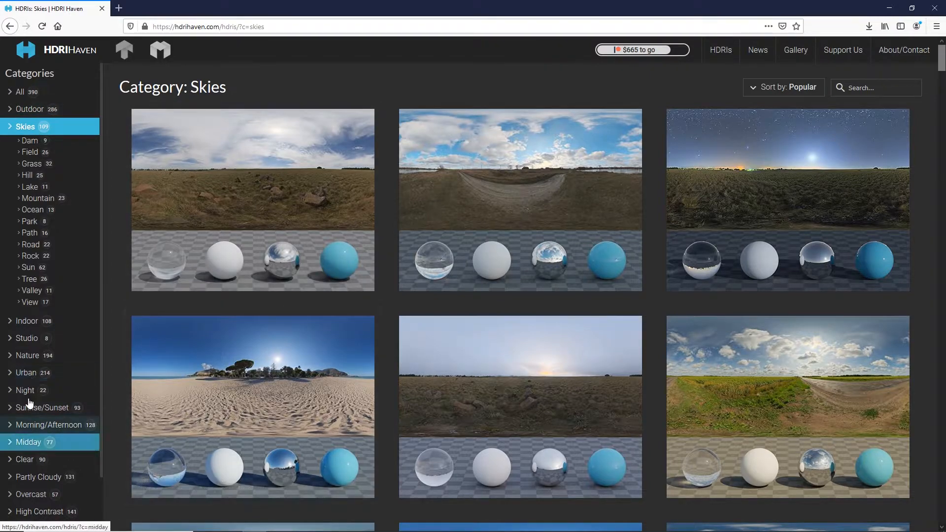
mouse_move(27, 320)
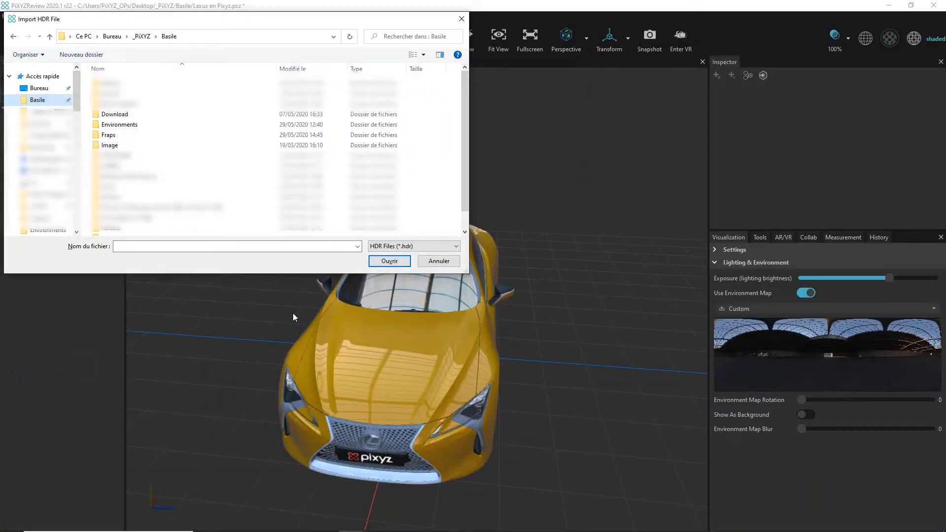
- Load industrial_pipe_and_valve_01_4k.hdr from the Environments folder as the environment map
double_click(119, 124)
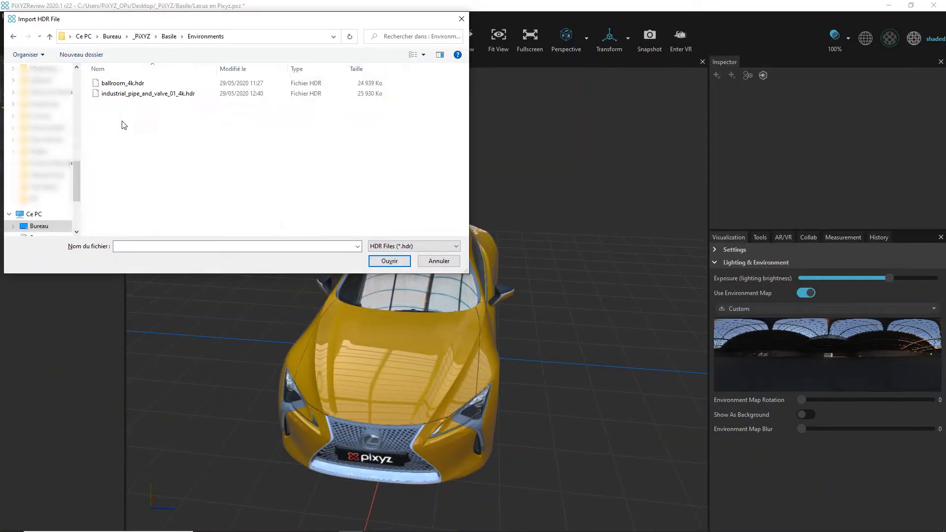
left_click(438, 260)
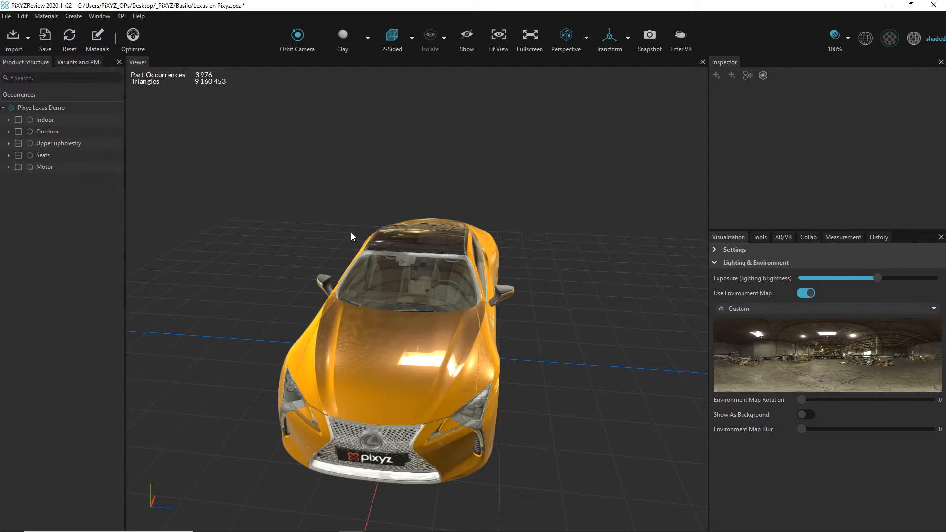
mouse_move(443, 339)
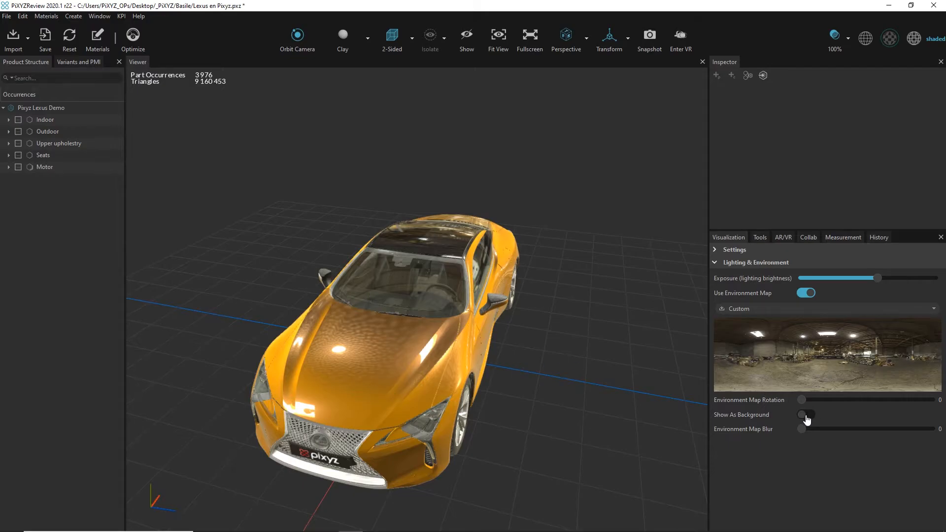
- Rotate the environment map to 107 and blur to 5, with Show As Background toggled back off
left_click(806, 414)
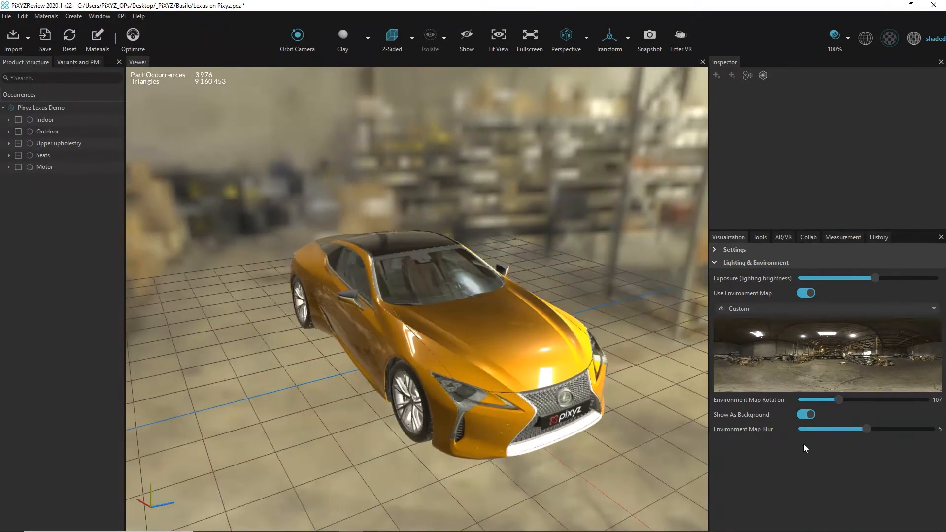
left_click(806, 415)
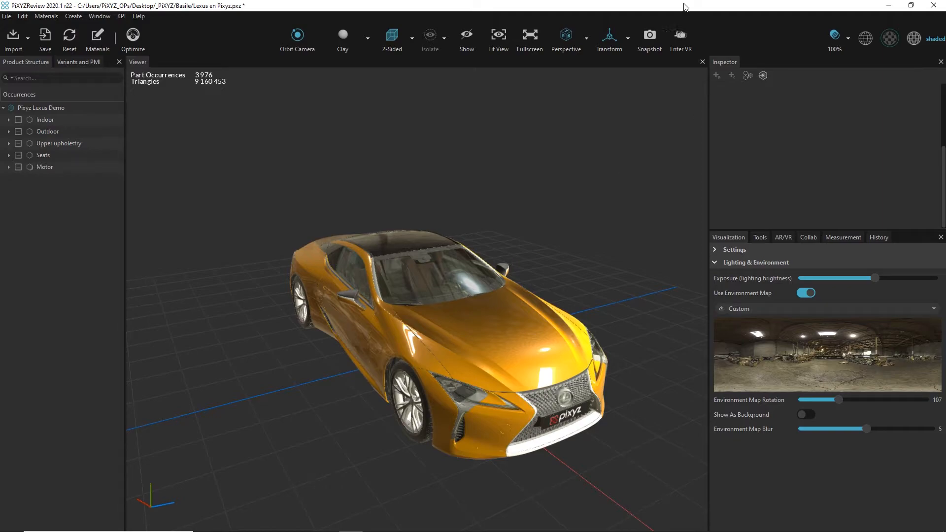
- Enter VR mode from the toolbar and wait for it to load
left_click(680, 36)
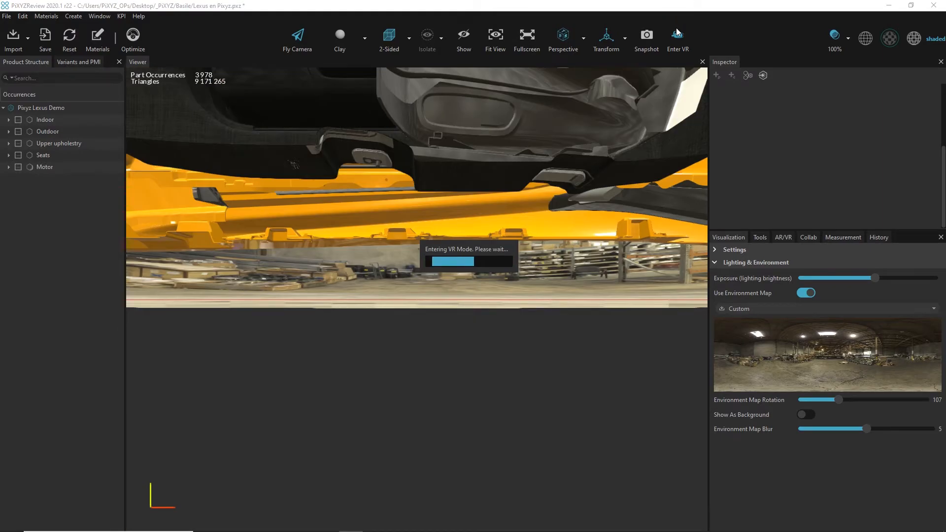
left_click(677, 36)
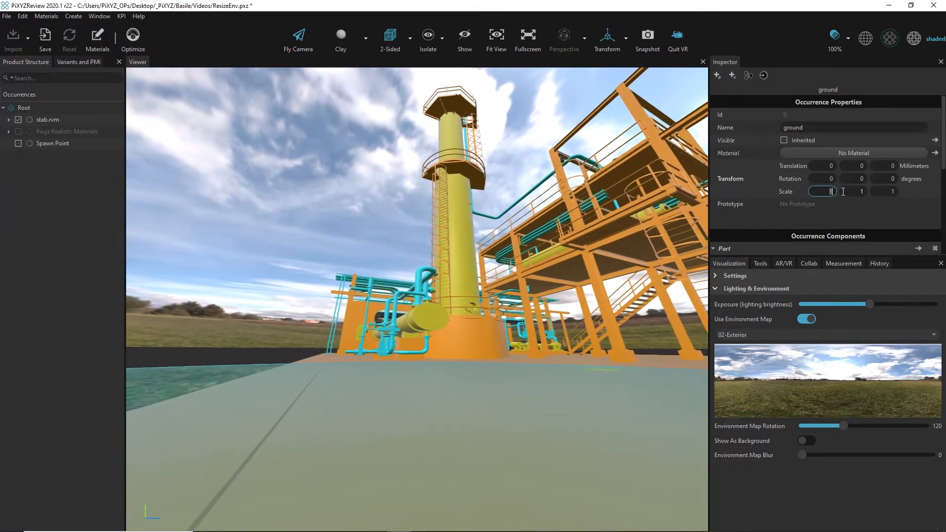
- Set the ground occurrence's Transform scale to 5 on X, Y and Z
type("5")
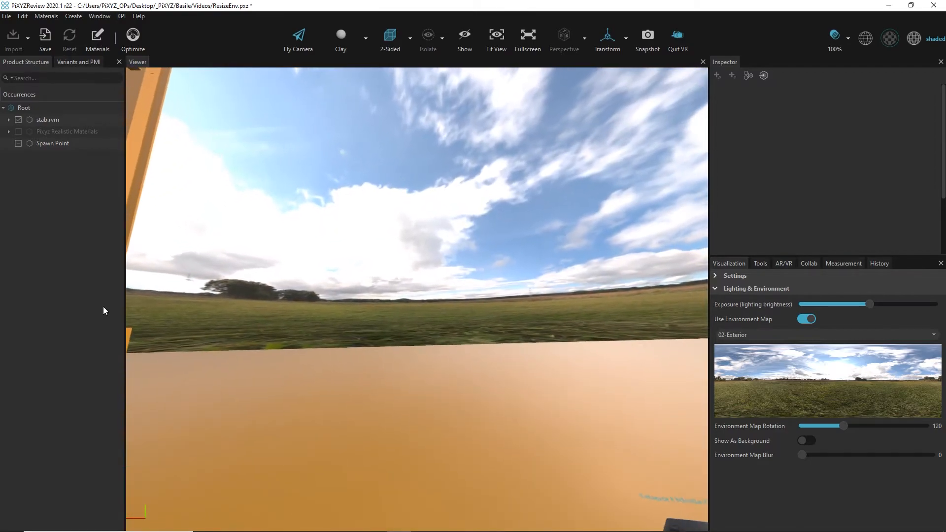
- Apply the Cobblestone material to the ground from the Material selector
left_click(437, 344)
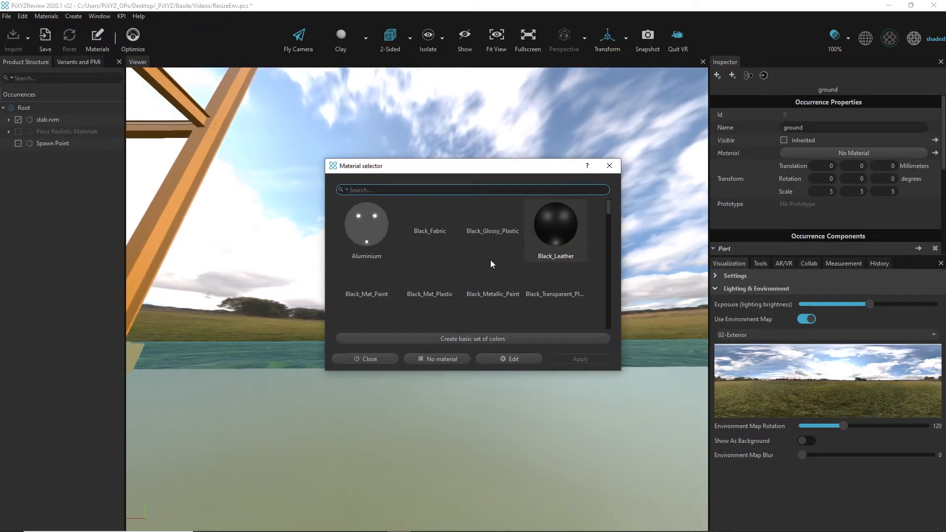
scroll("down", 3)
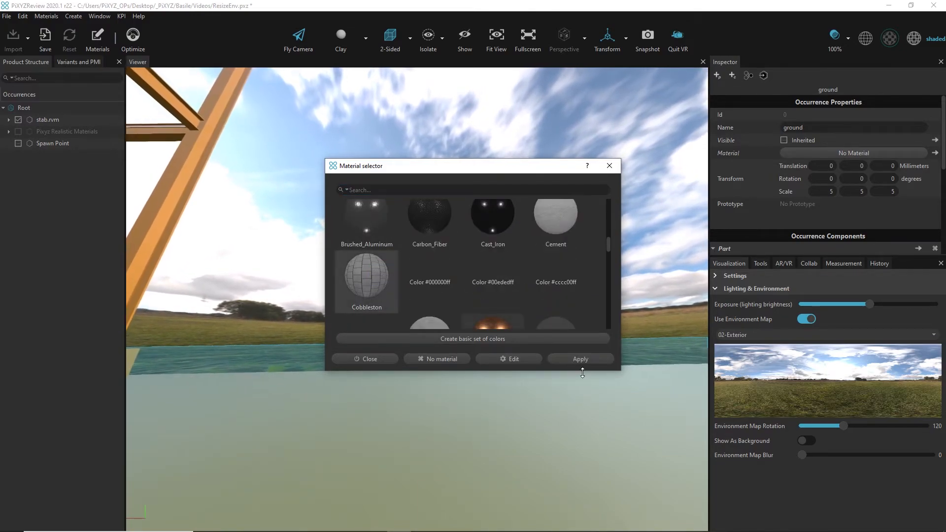
left_click(580, 359)
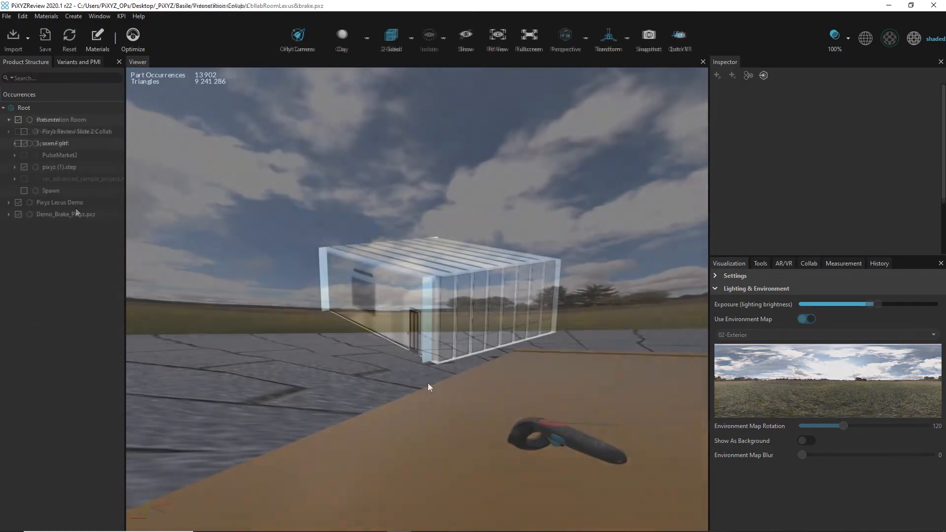
- In the CollabRoomLexus&brake scene, disable Use Environment Map and enter VR
left_click(806, 318)
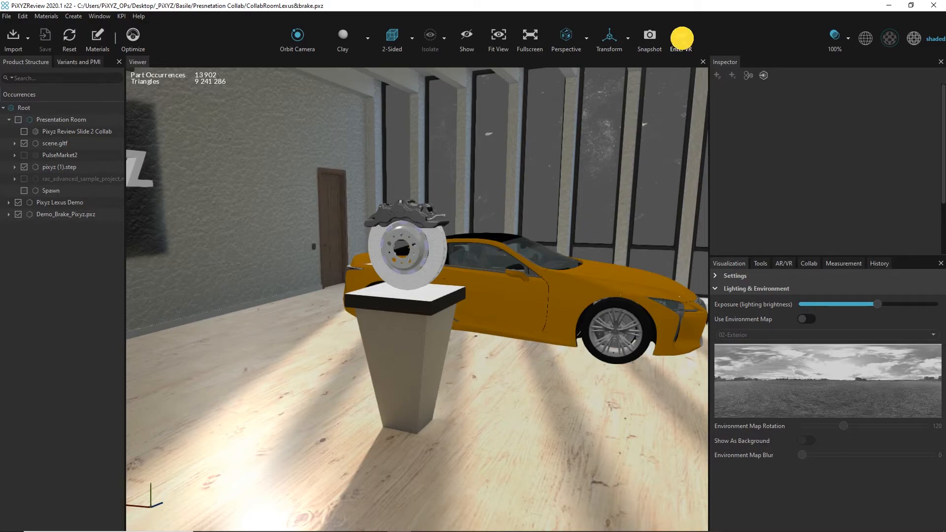
left_click(681, 36)
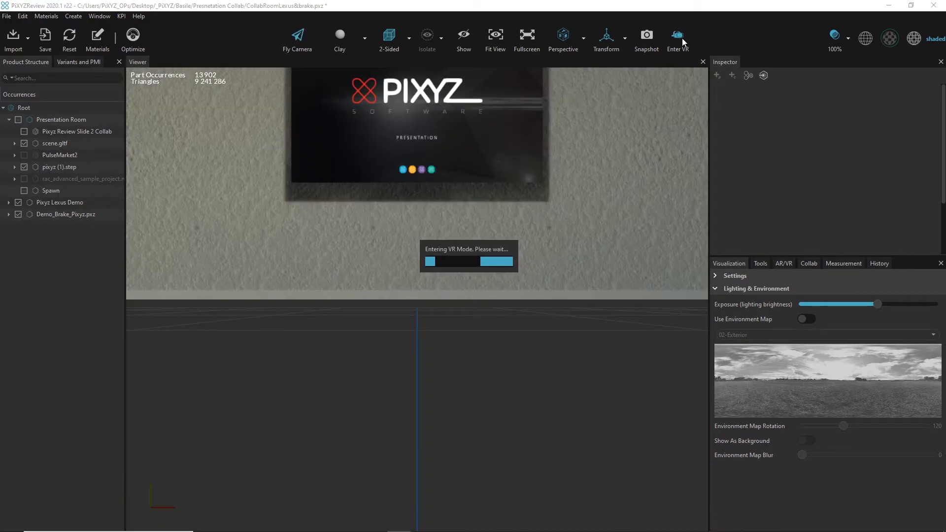
left_click(678, 36)
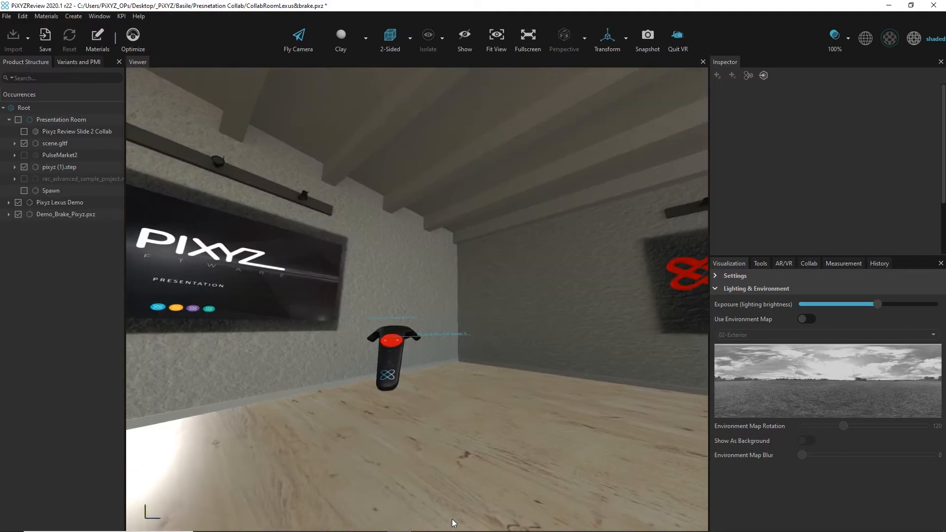